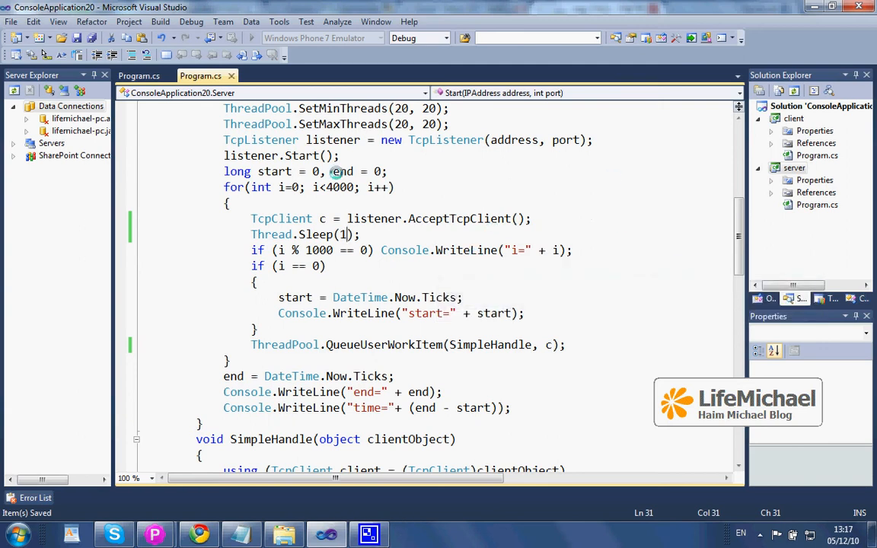
Review the client Program.cs, then scroll through the server's accept loop queuing SimpleHandle
click(137, 76)
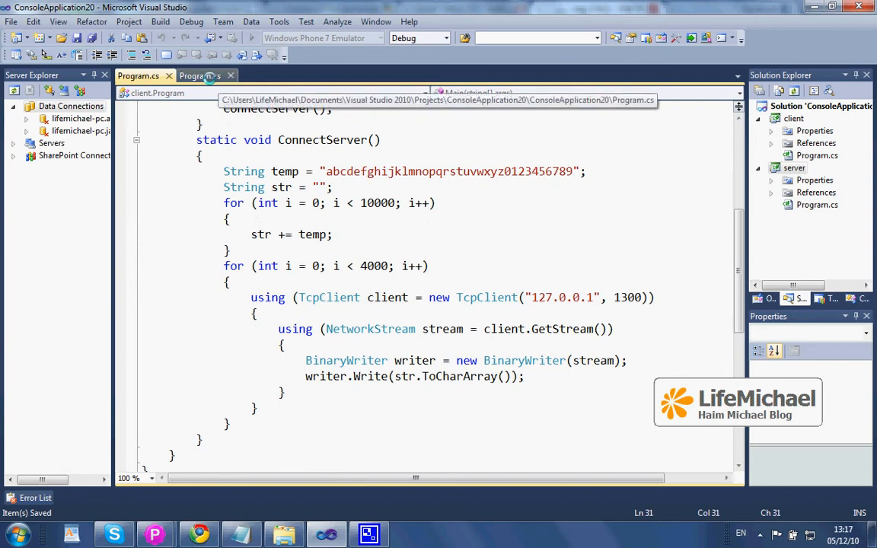
click(199, 76)
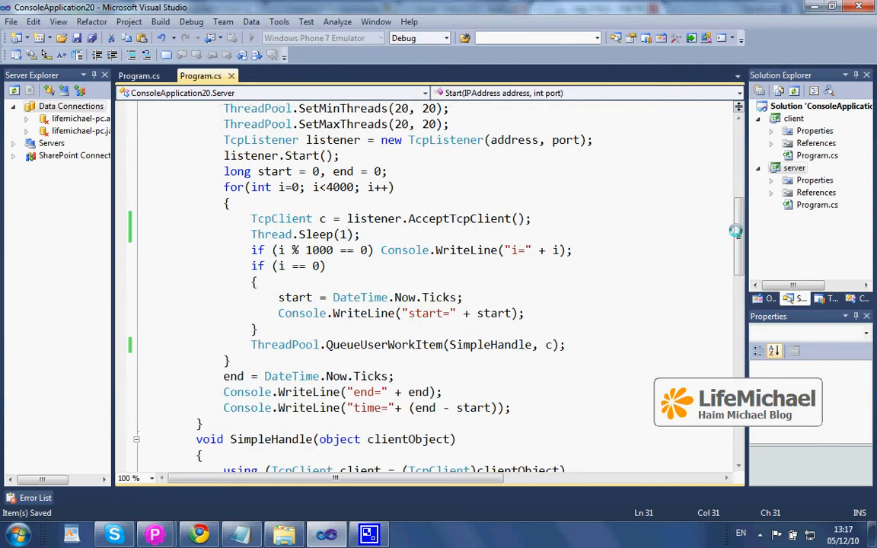
scroll(down, 3)
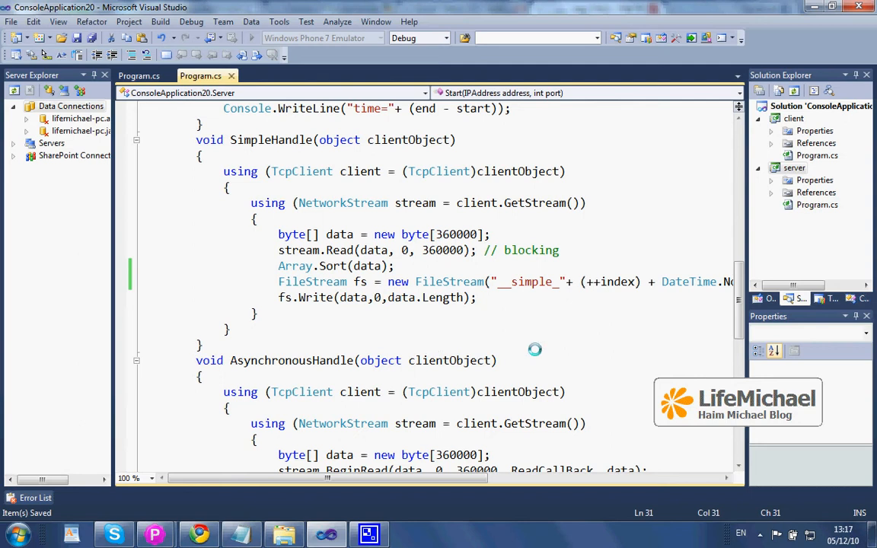
scroll(down, 3)
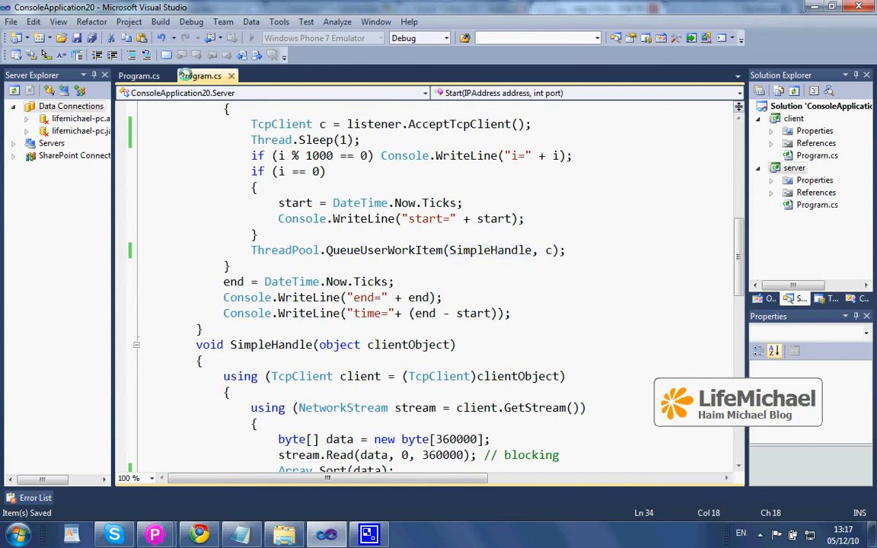
Start the solution without the debugger from the Debug menu
click(192, 22)
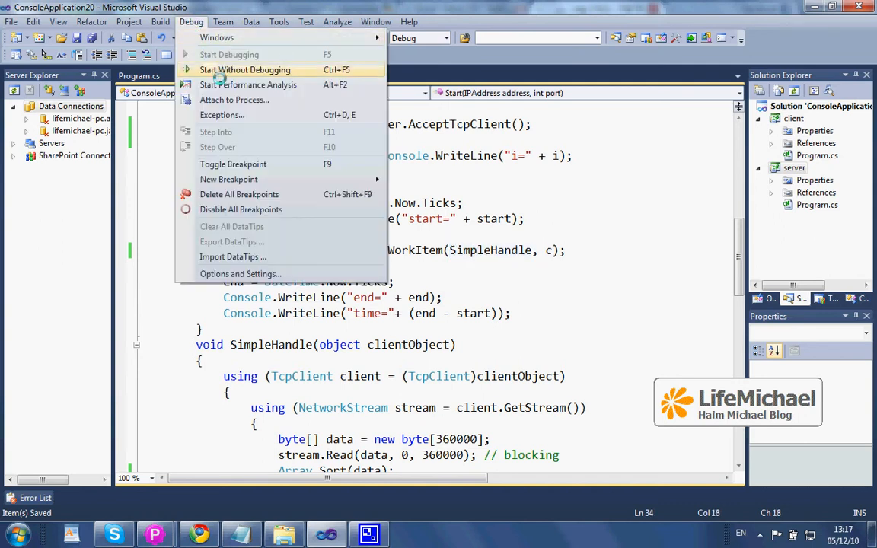
click(245, 70)
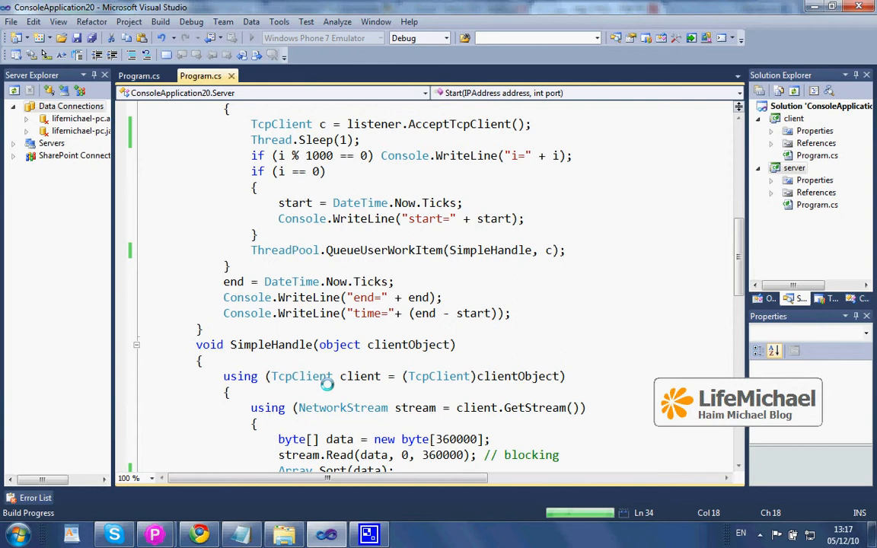
mouse_move(447, 371)
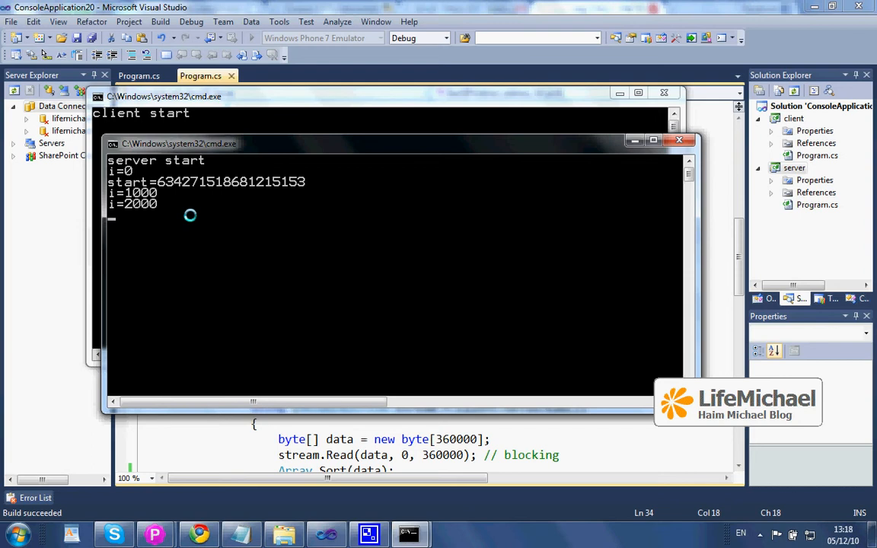
mouse_move(204, 259)
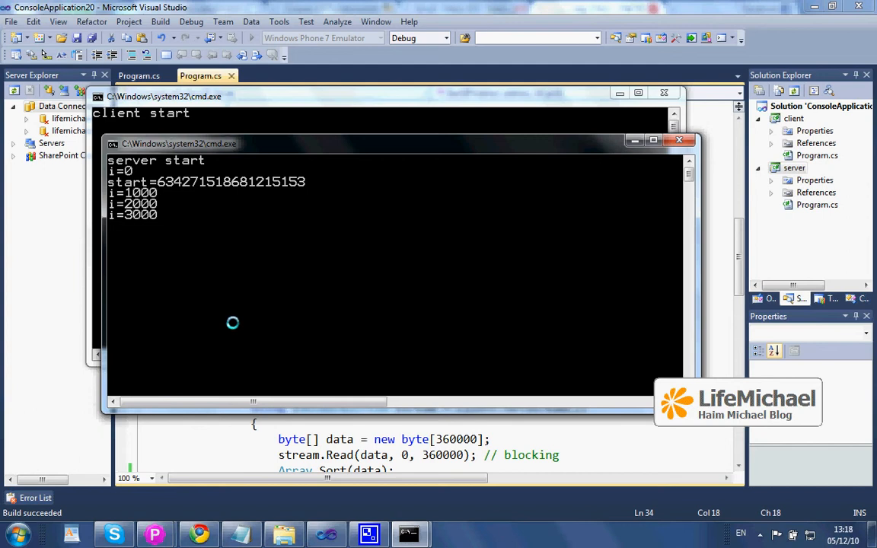
mouse_move(231, 298)
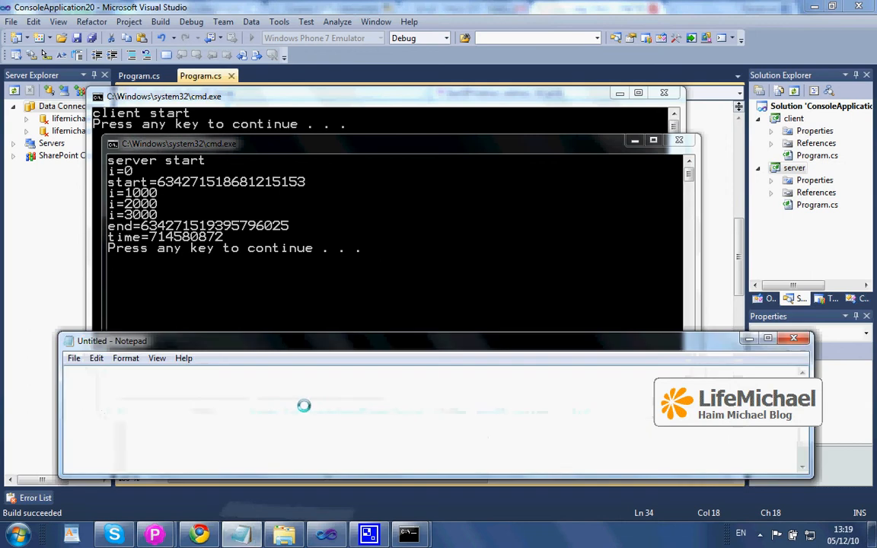
Note 'simple' followed by the SimpleHandle elapsed time 714580872 in Notepad
text(simple)
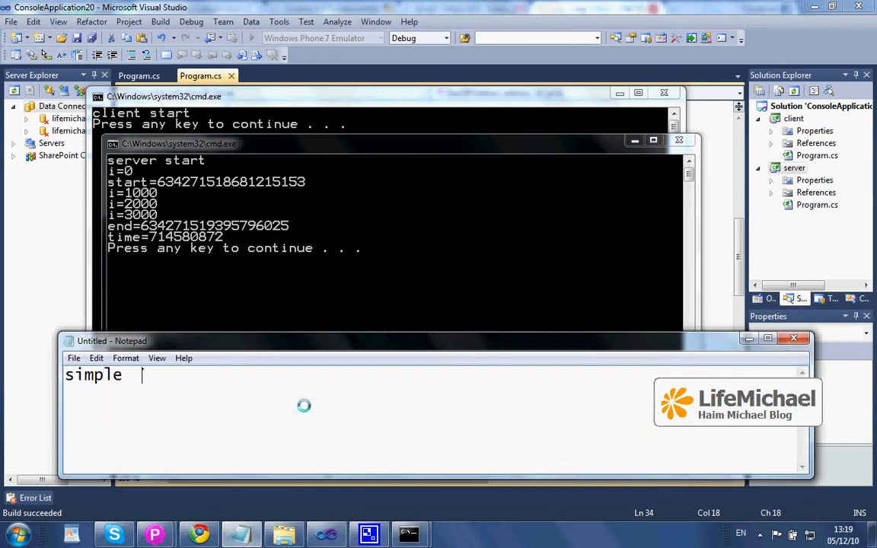
text(7145)
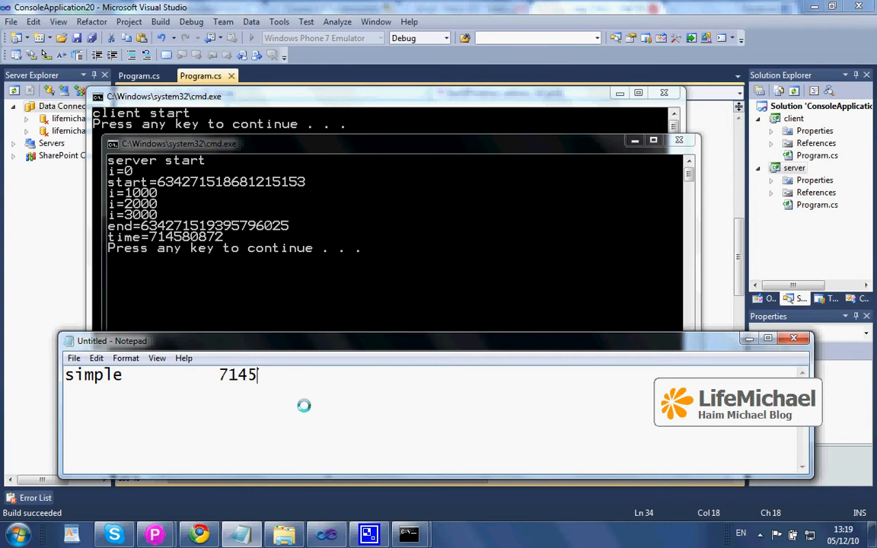
text(808)
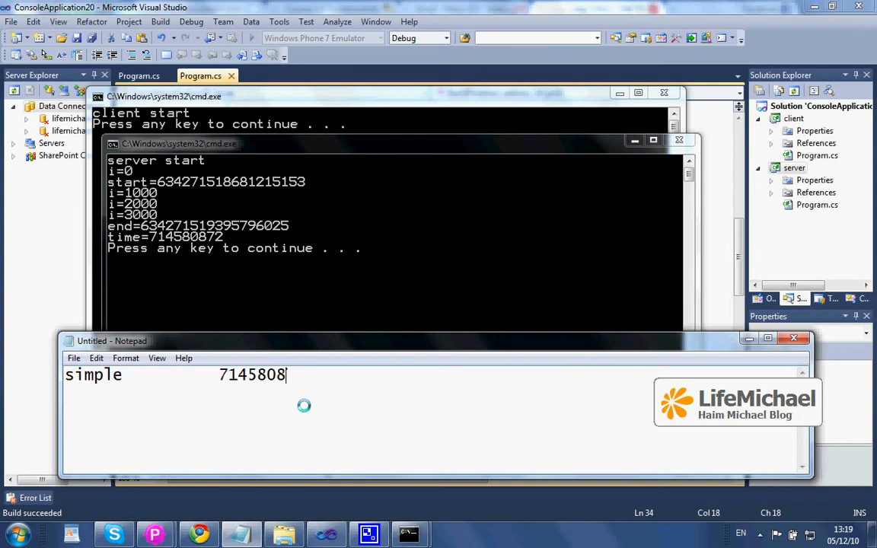
text(72)
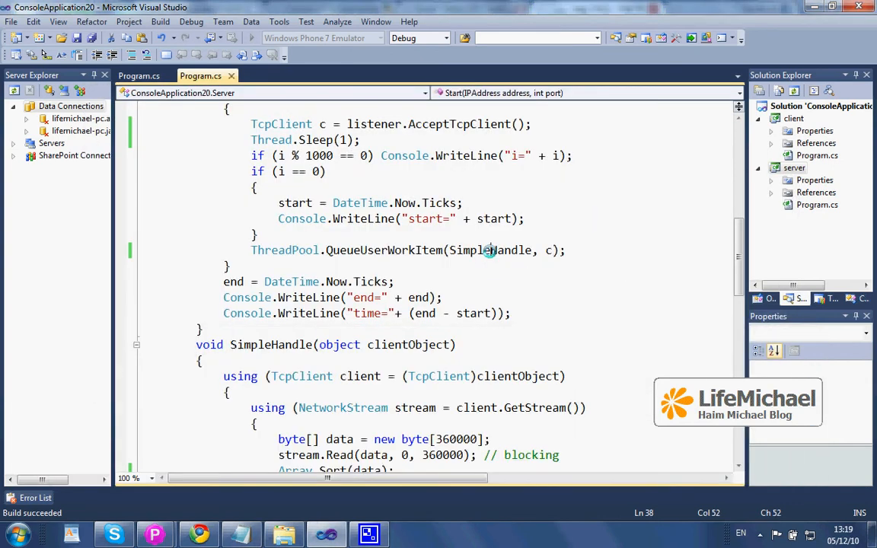
Queue AsynchronousHandle instead of SimpleHandle in QueueUserWorkItem and save the server code
text(AHandle)
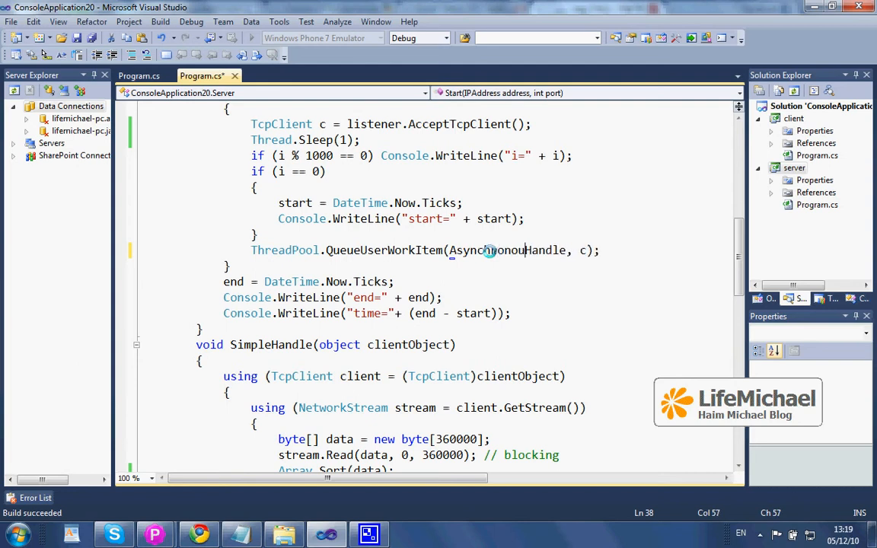
key(ctrl+s)
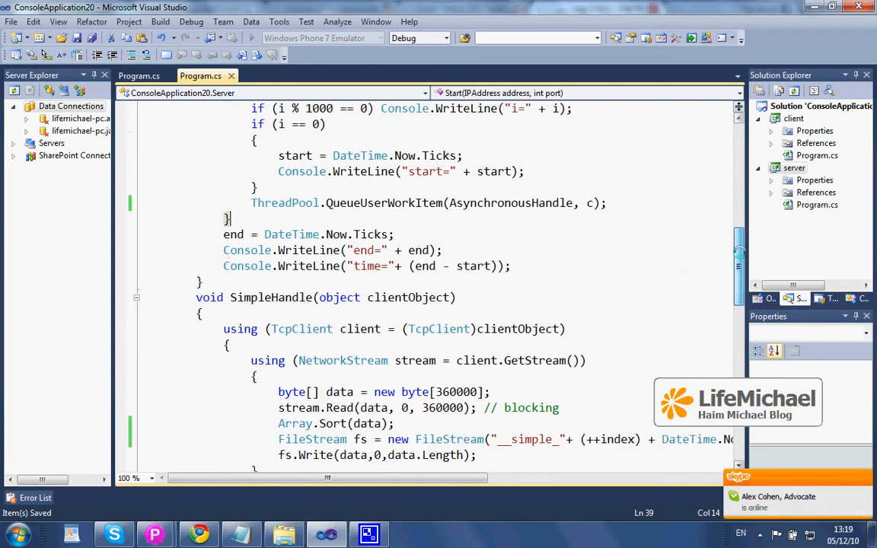
scroll(down, 3)
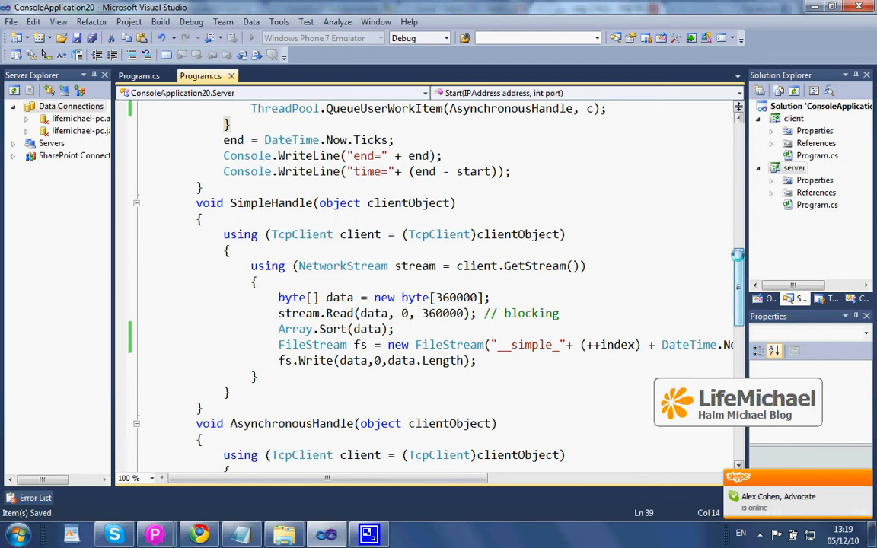
scroll(down, 3)
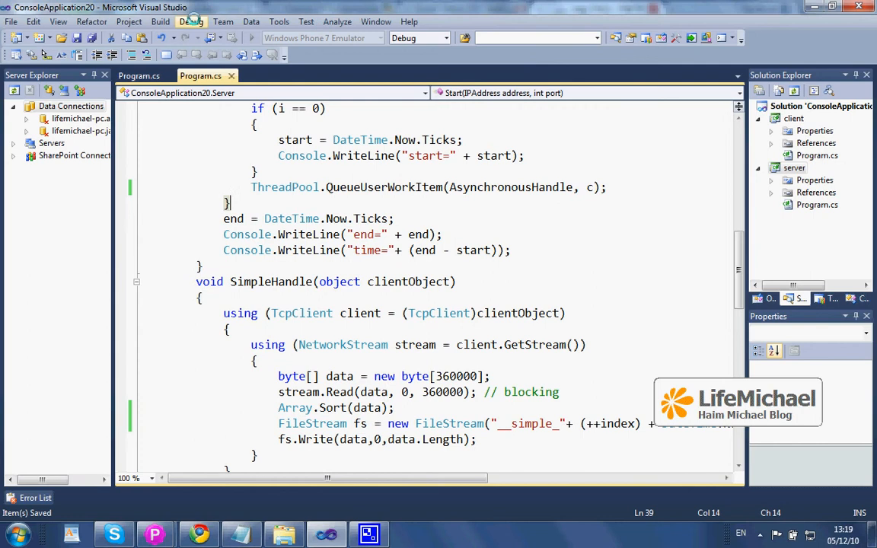
Start the updated solution without the debugger from the Debug menu
click(192, 22)
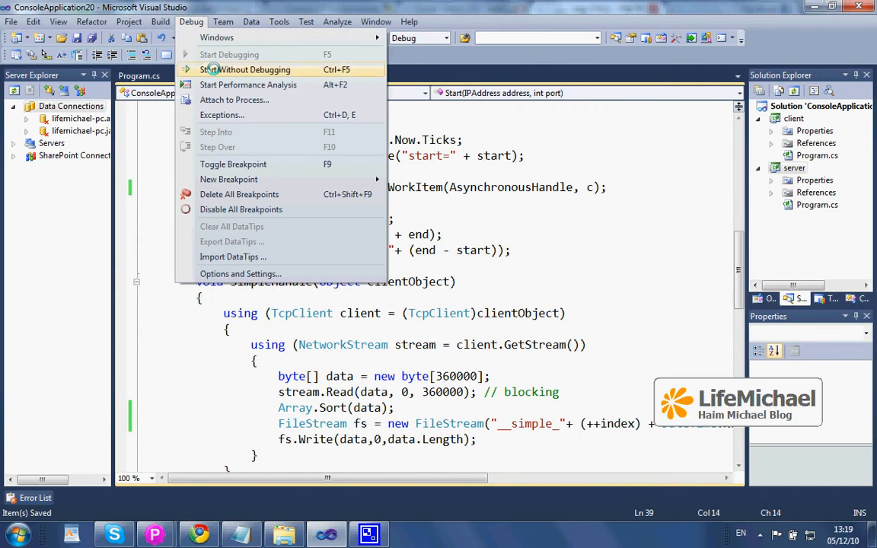
click(251, 70)
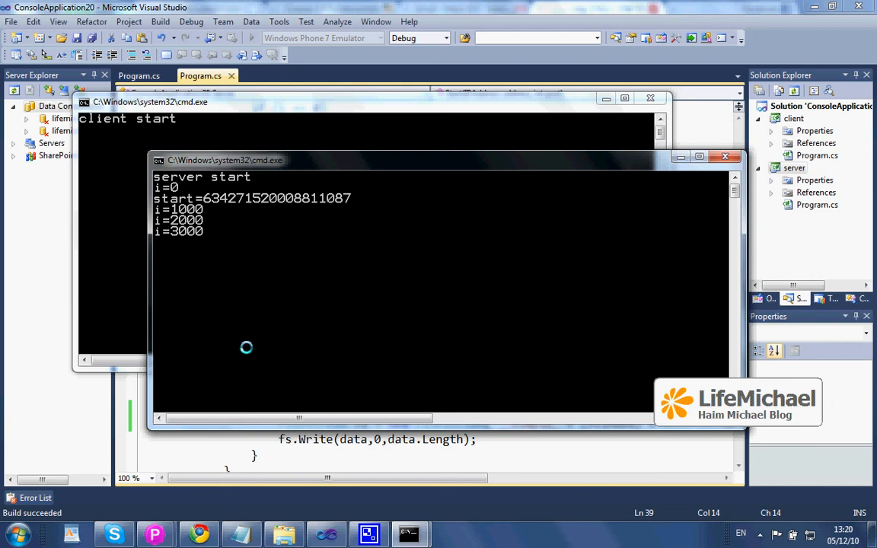
mouse_move(250, 377)
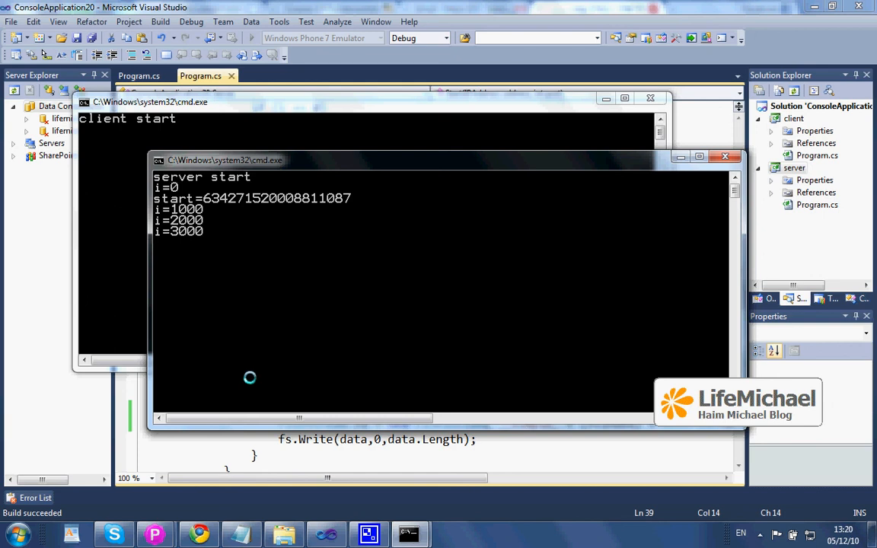